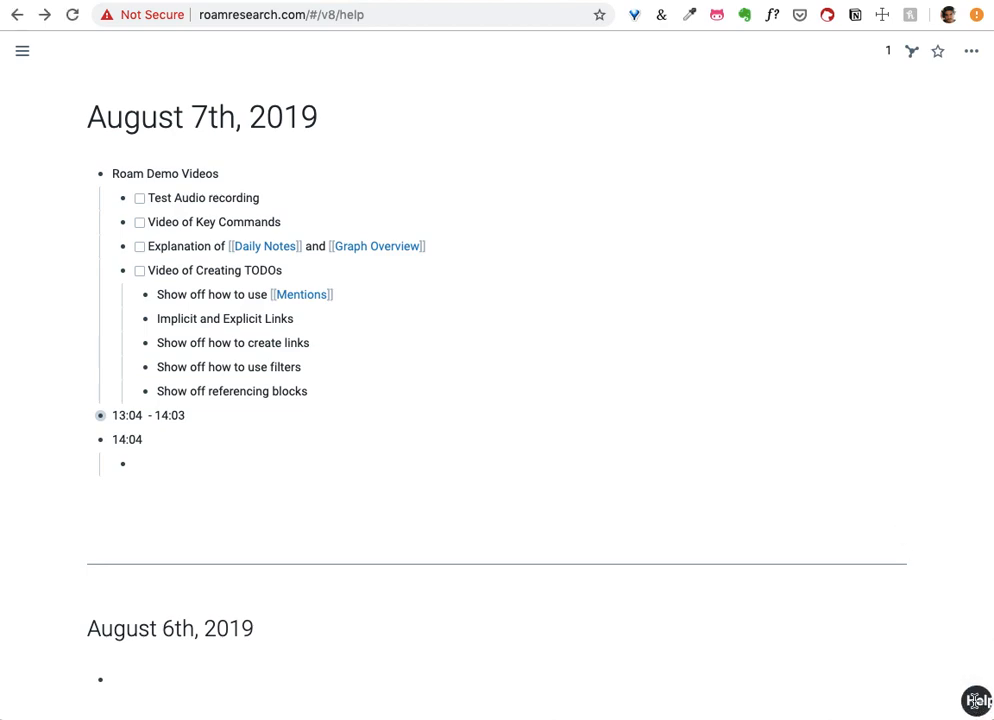
Show the key commands help panel and unmake the 'Video of Creating TODOs' TODO.
left_click(974, 699)
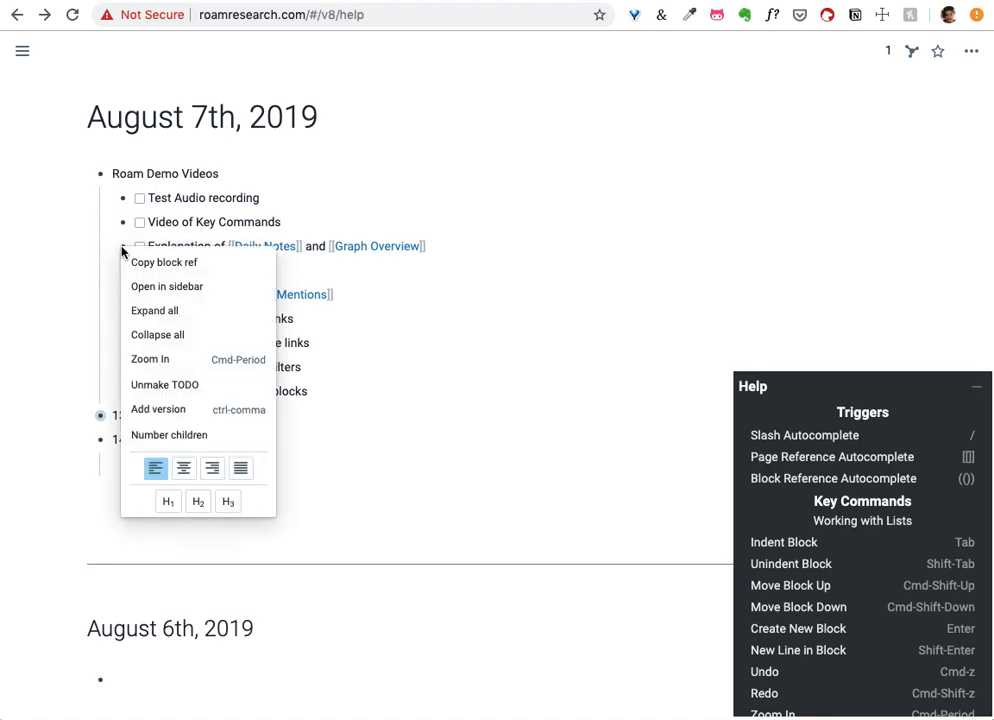
left_click(149, 358)
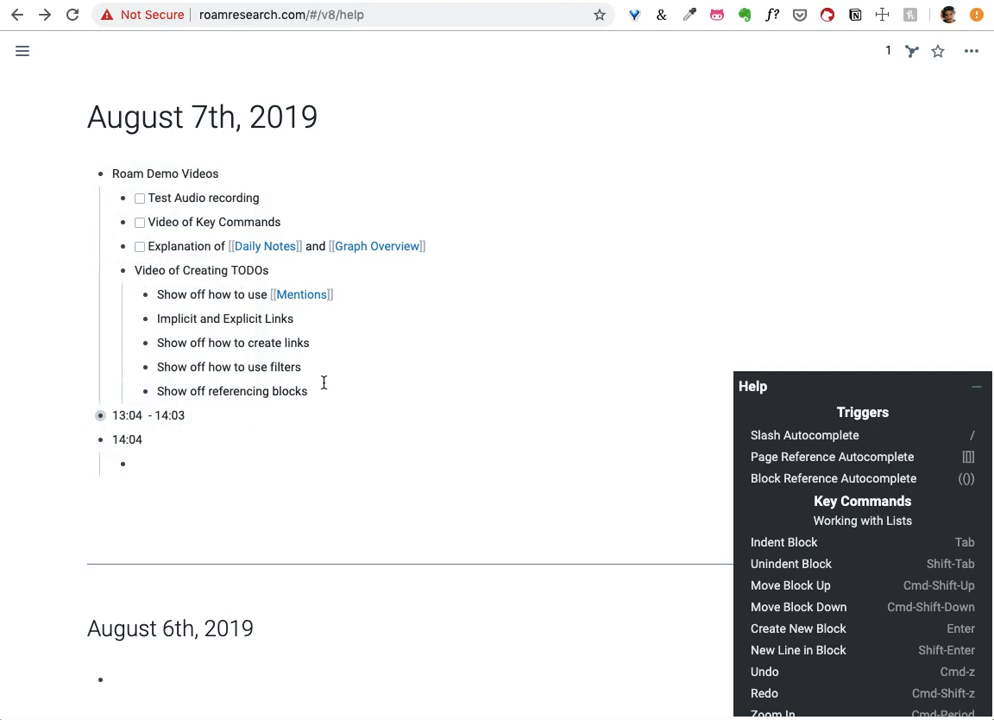
Bring up the block options menu for the selected sub-items, then dismiss it.
right_click(351, 378)
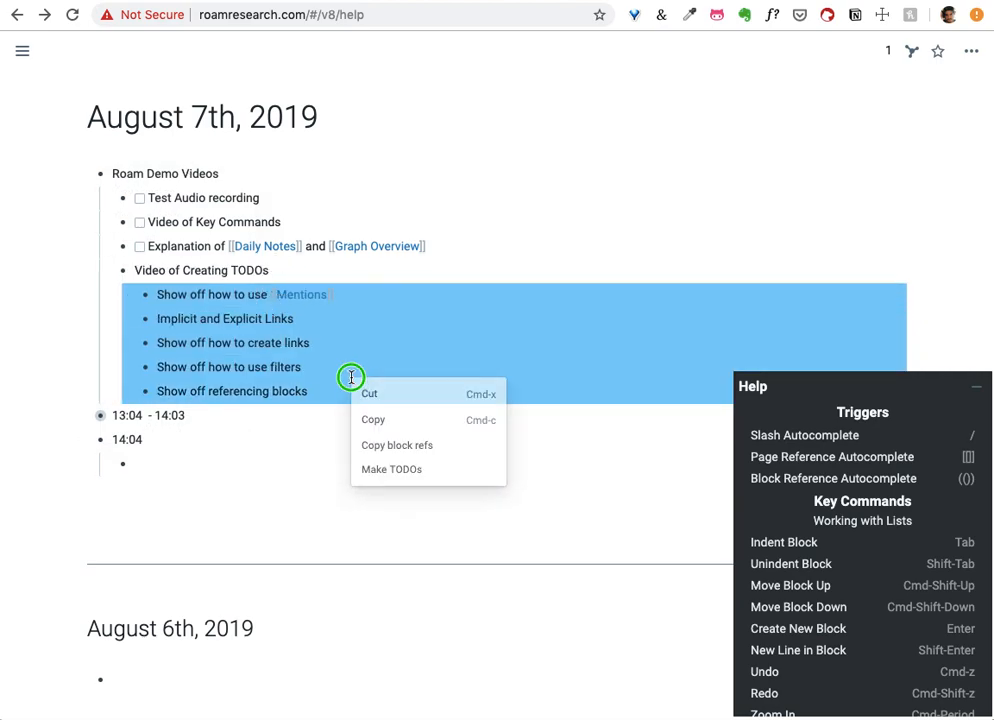
left_click(90, 340)
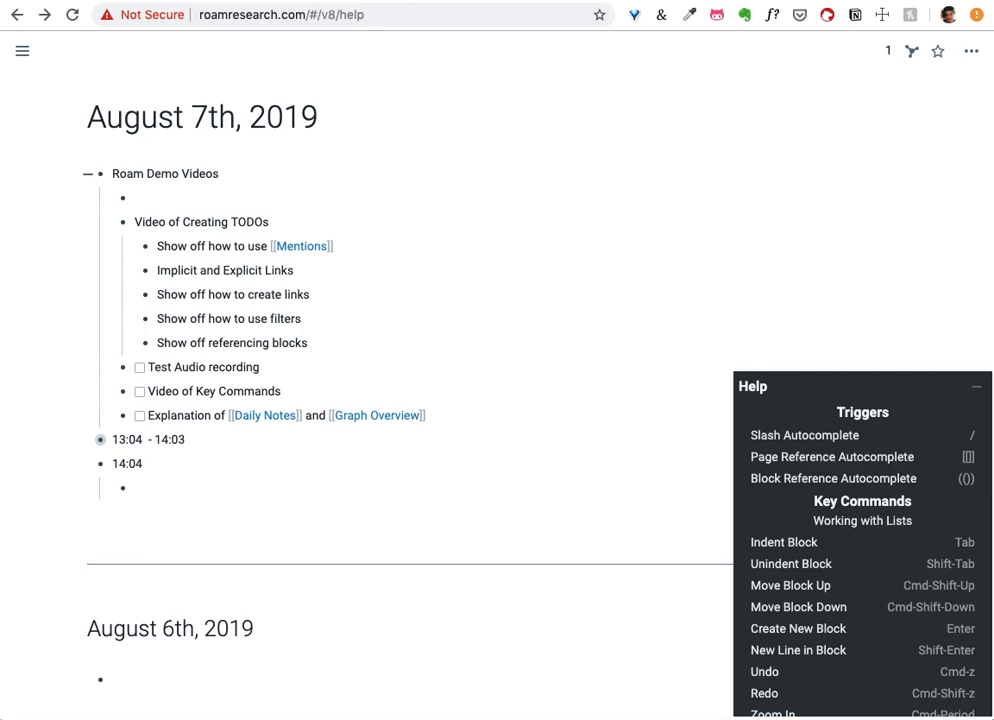
Type a practice block reading 'new bl' and indent it with Tab.
type("a")
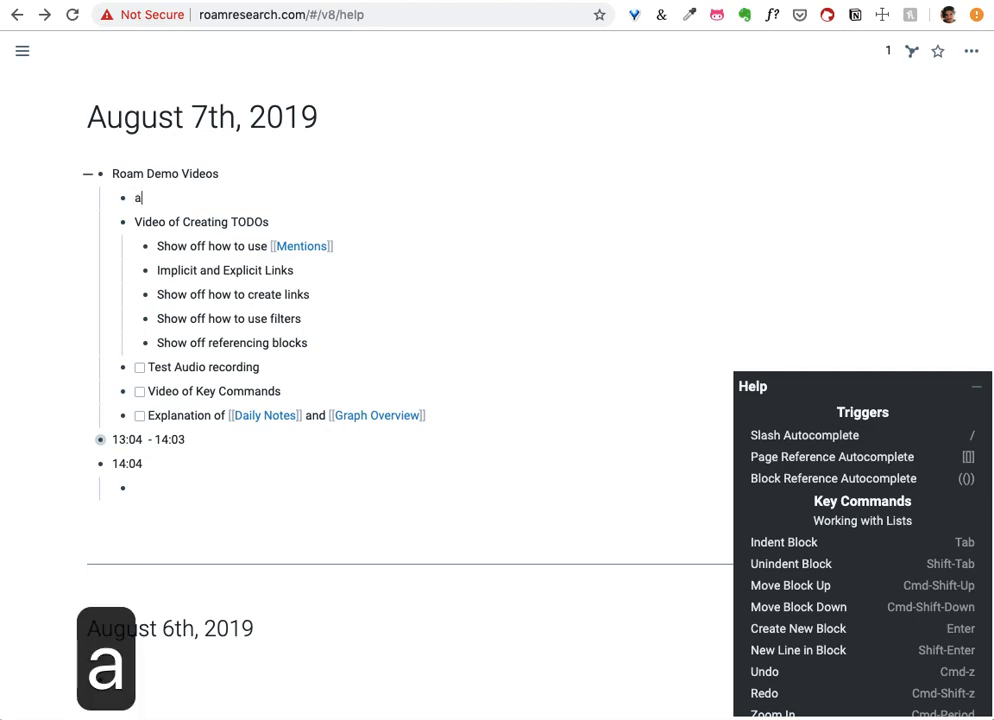
type("new block")
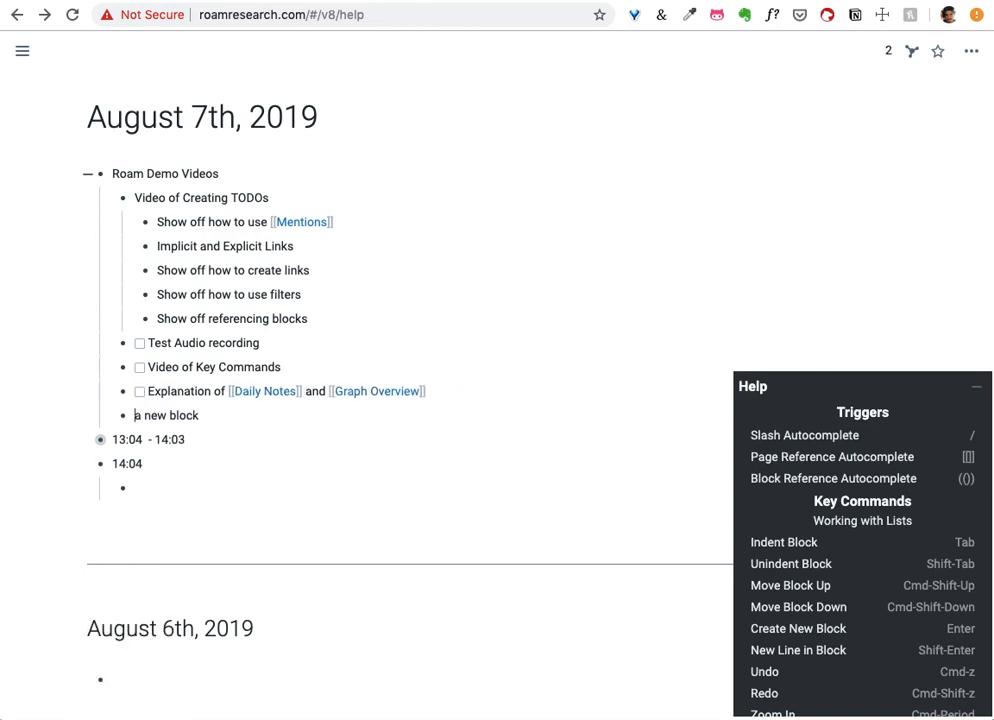
key("Tab")
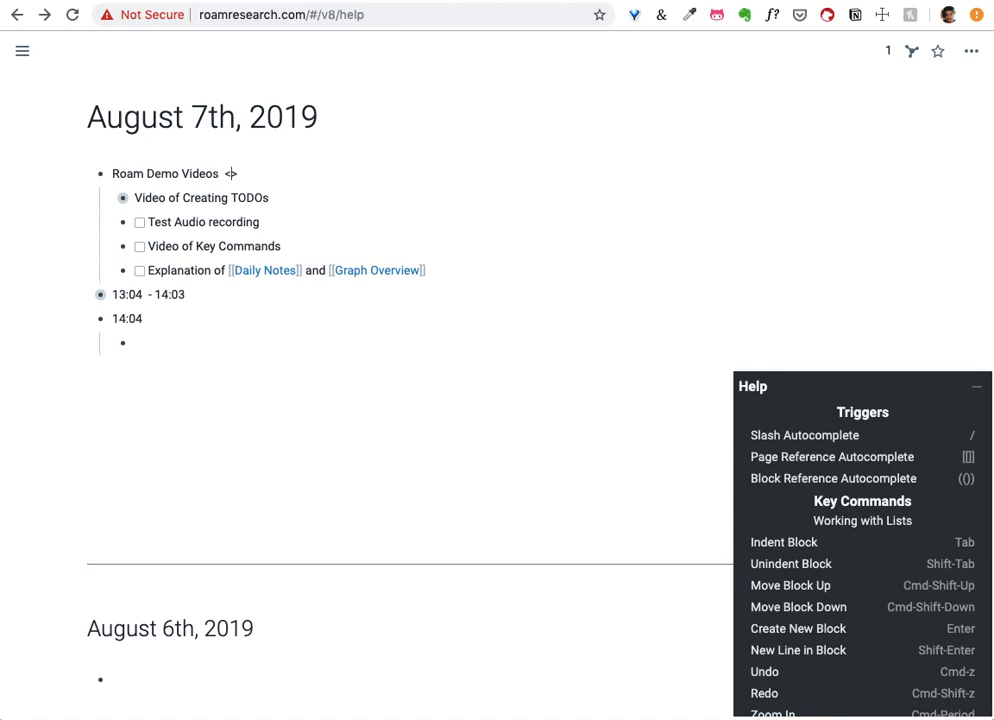
Undo the stray character and expand 'Video of Creating TODOs' to reveal its sub-items.
key("cmd+z")
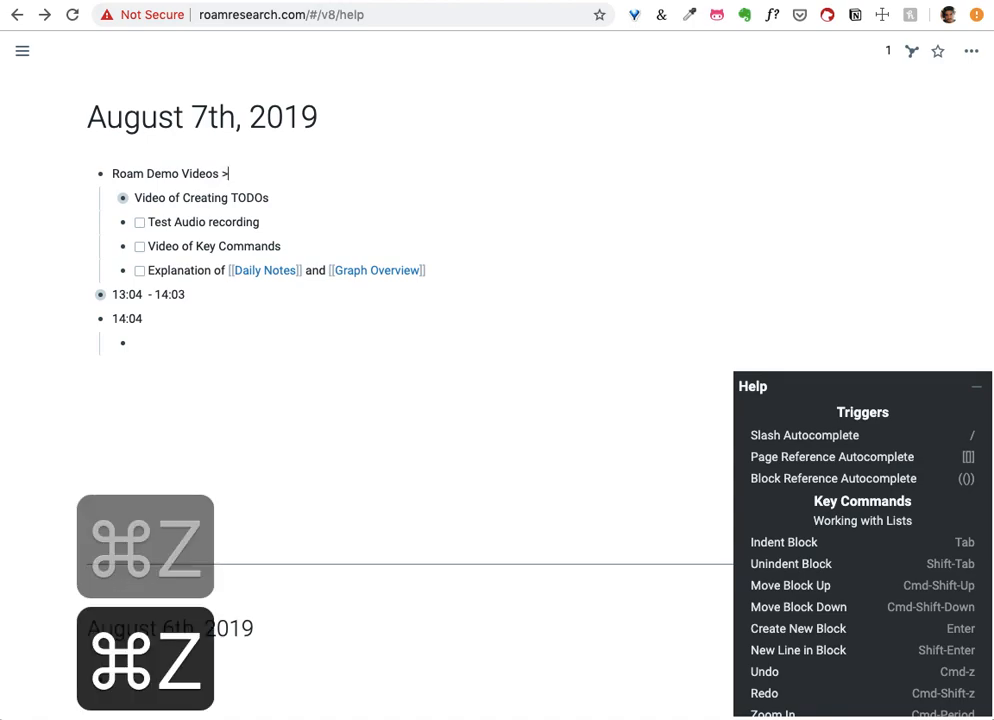
key("cmd+z")
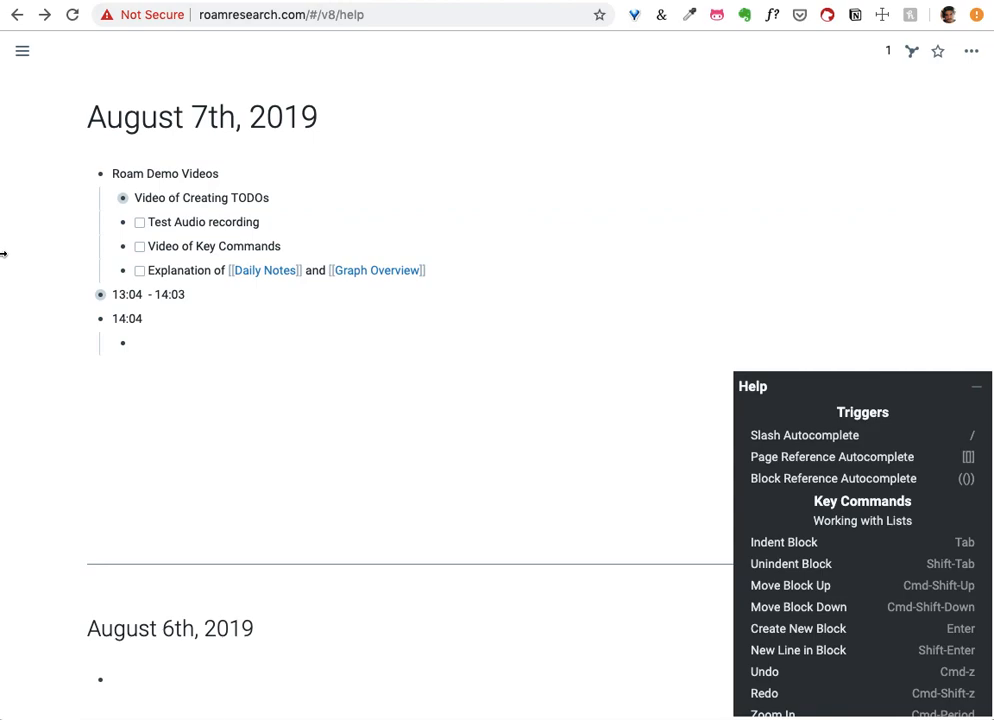
left_click(122, 197)
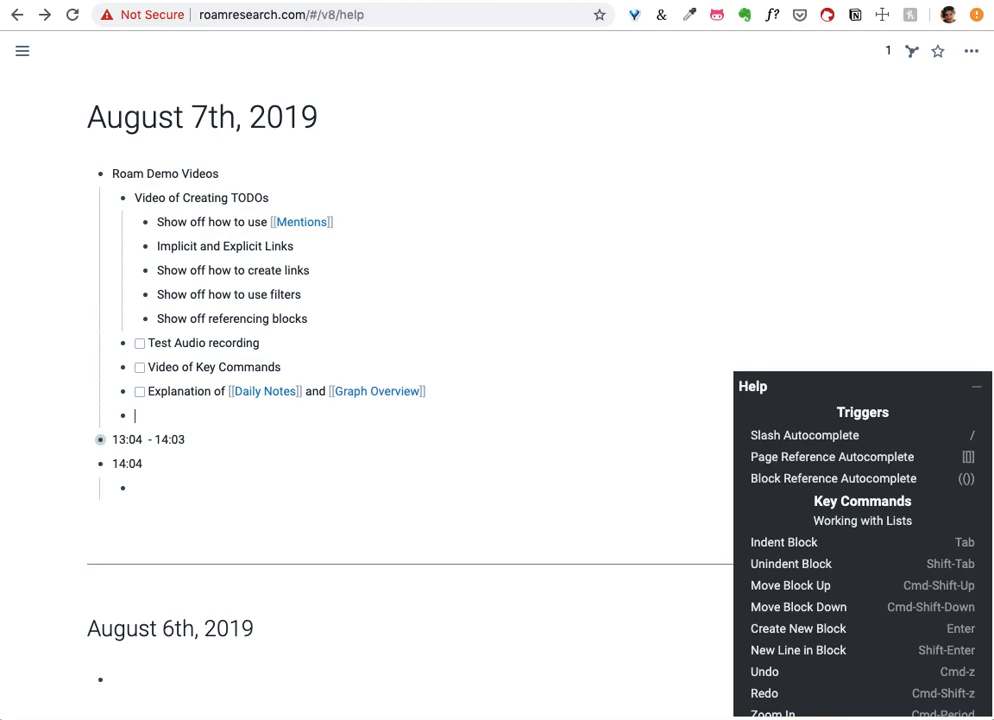
type("[[")
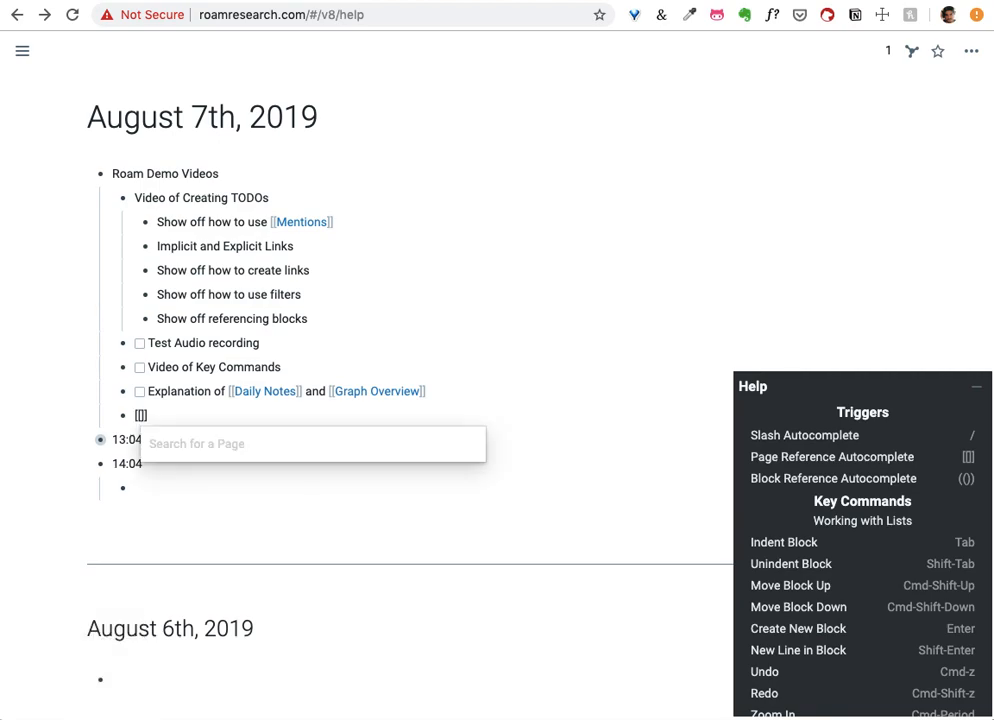
type("d")
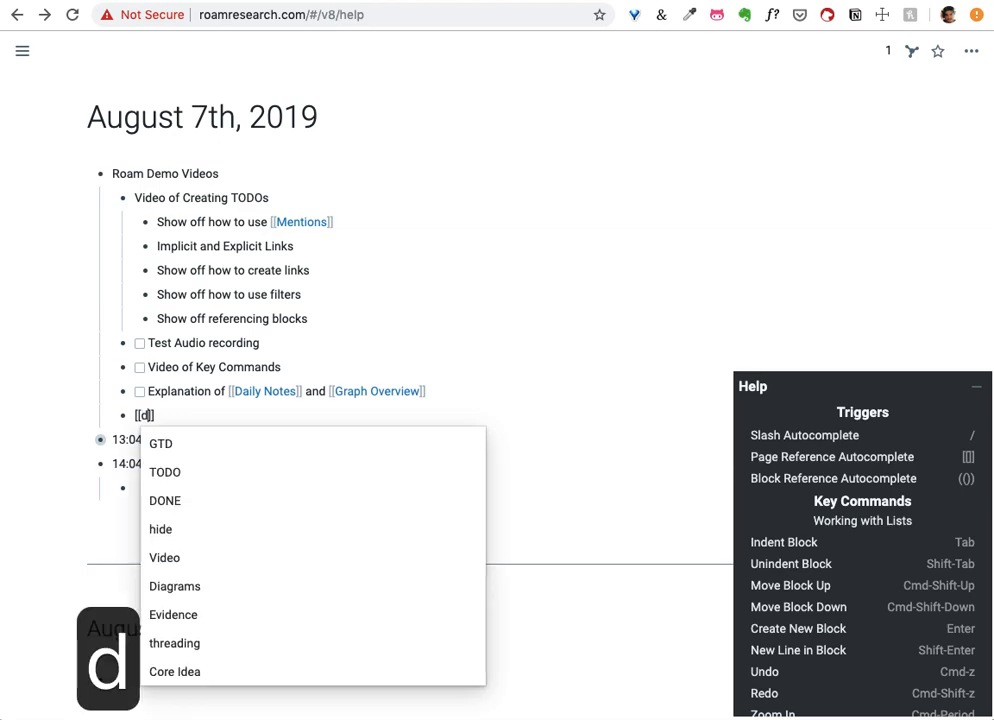
type("a")
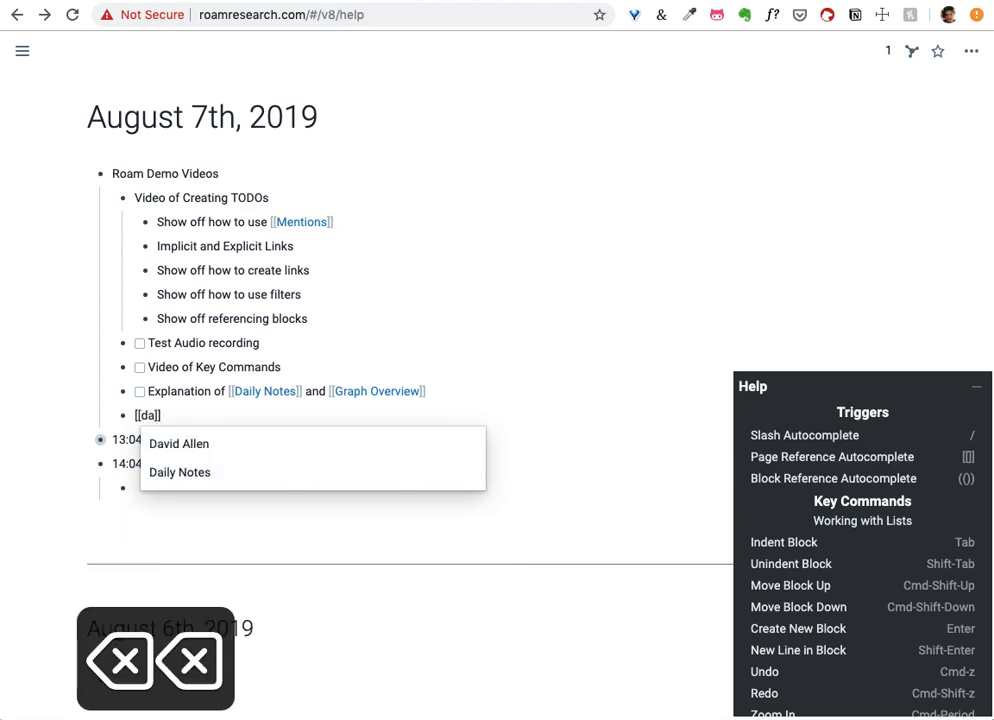
type("Ment")
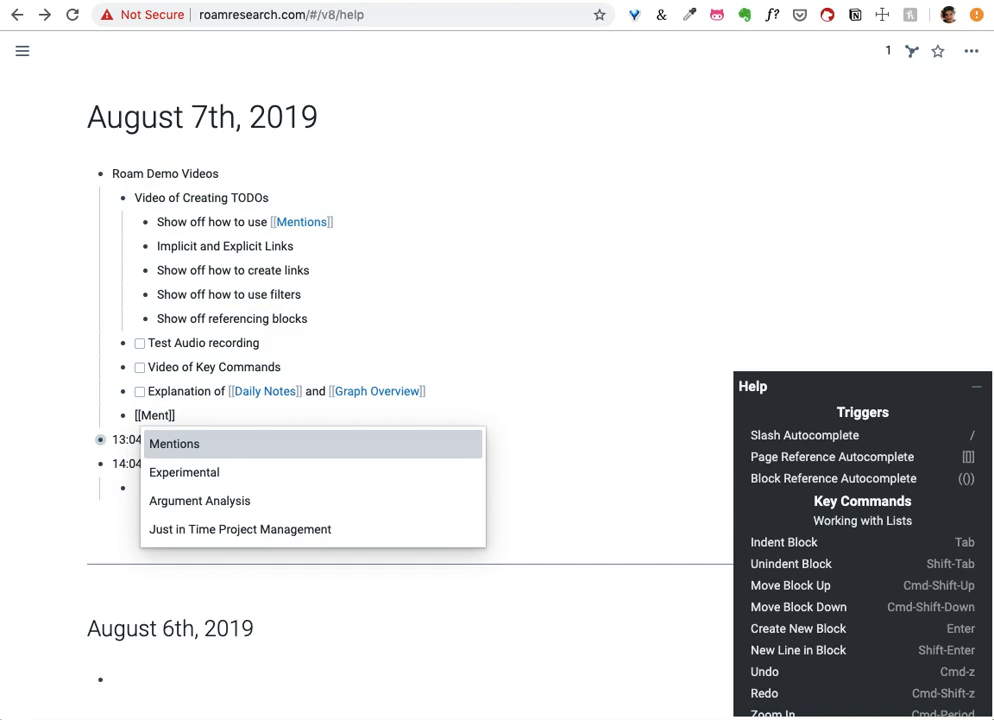
mouse_move(240, 529)
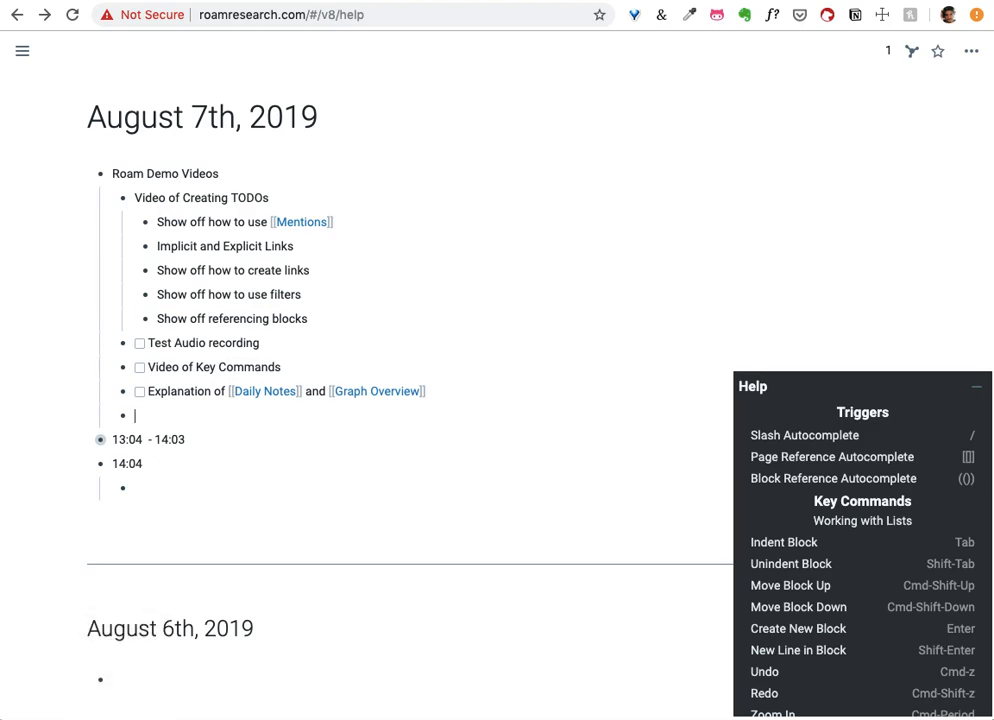
type("jk")
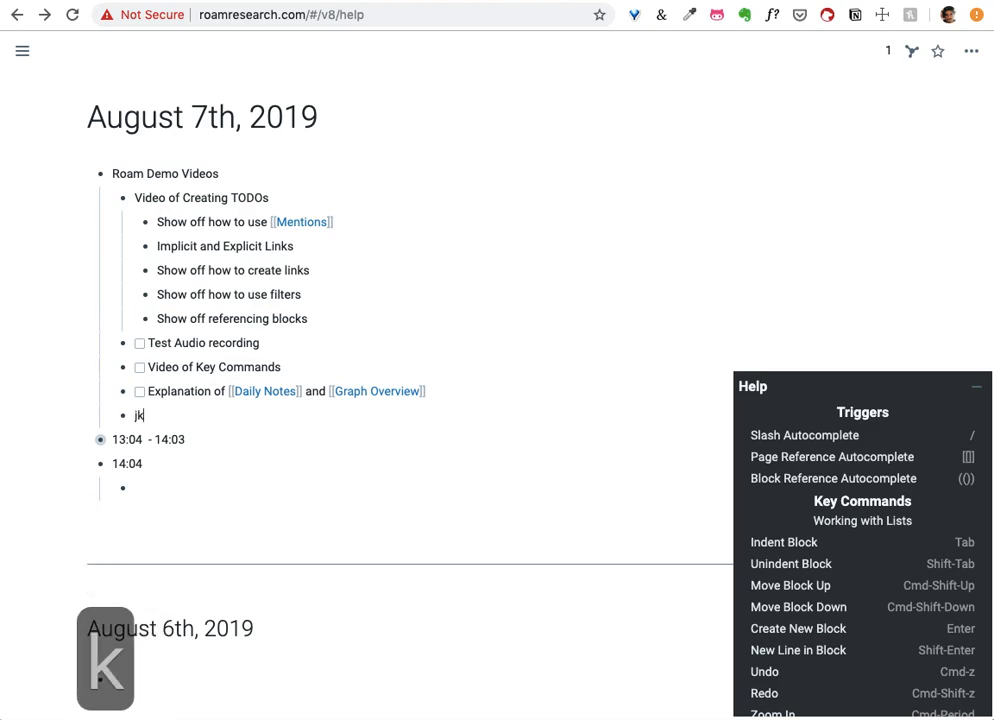
type("[[")
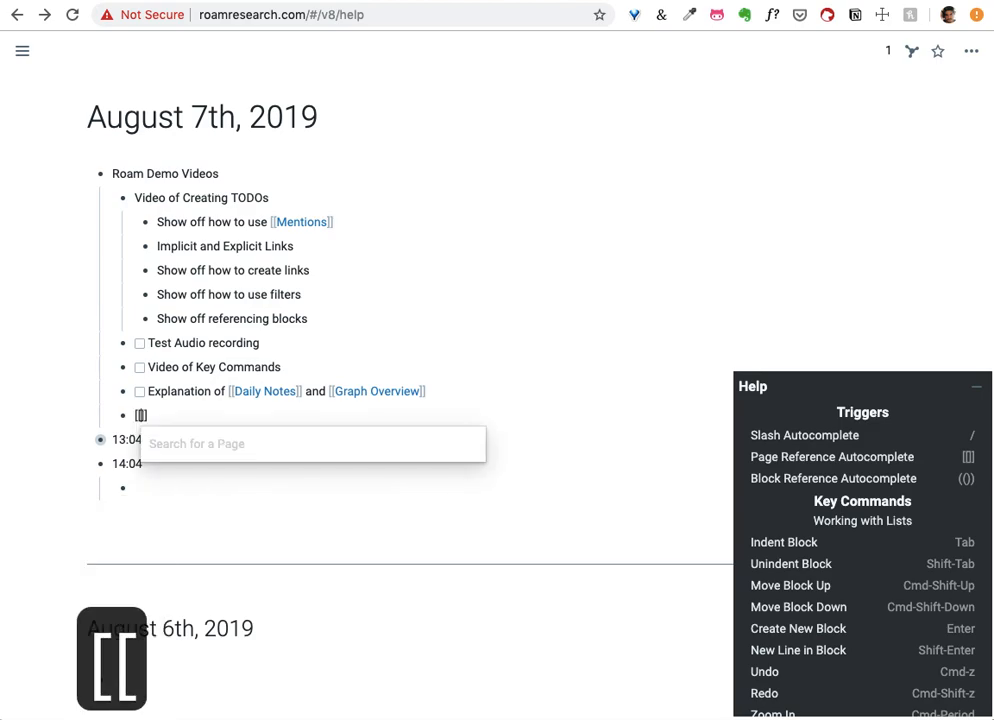
type("a")
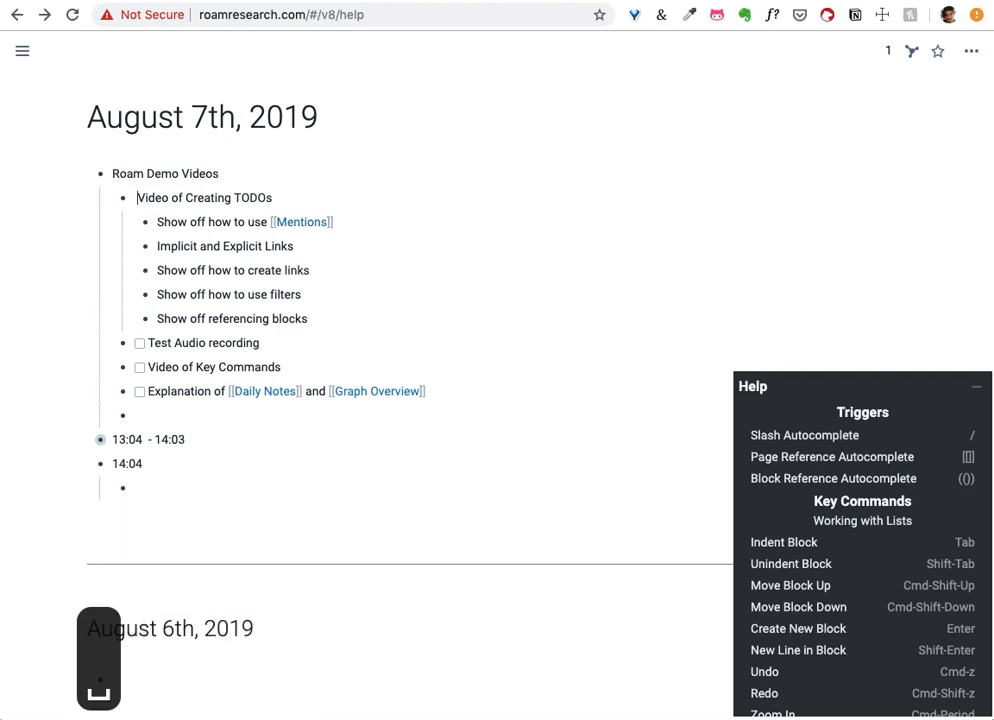
type("/")
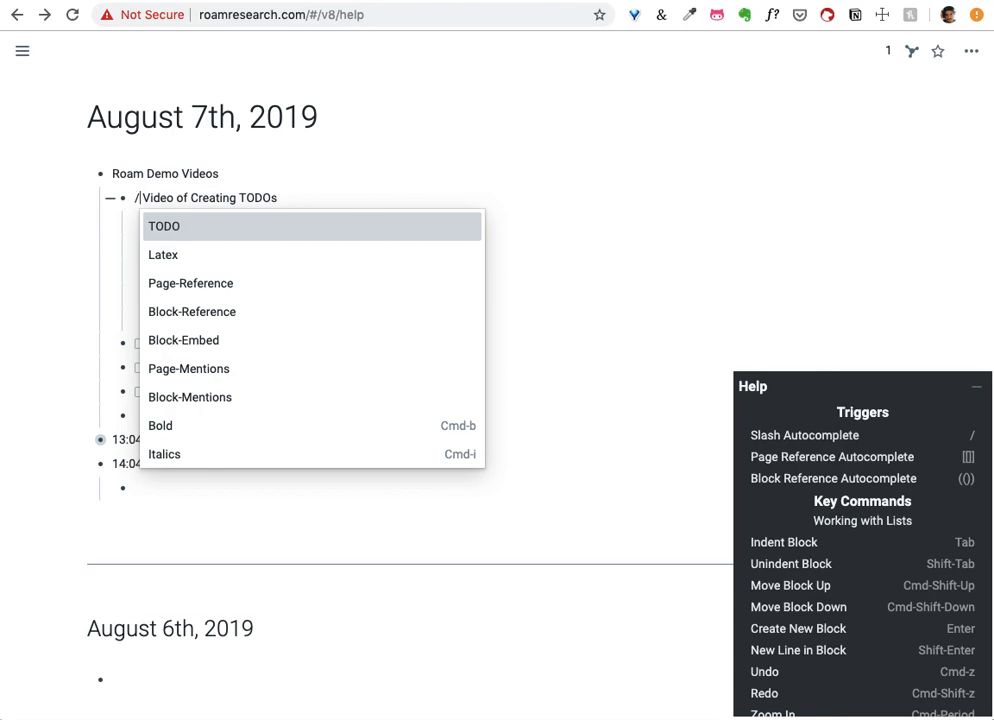
Pick TODO from the slash menu to give 'Video of Creating TODOs' a checkbox.
left_click(164, 226)
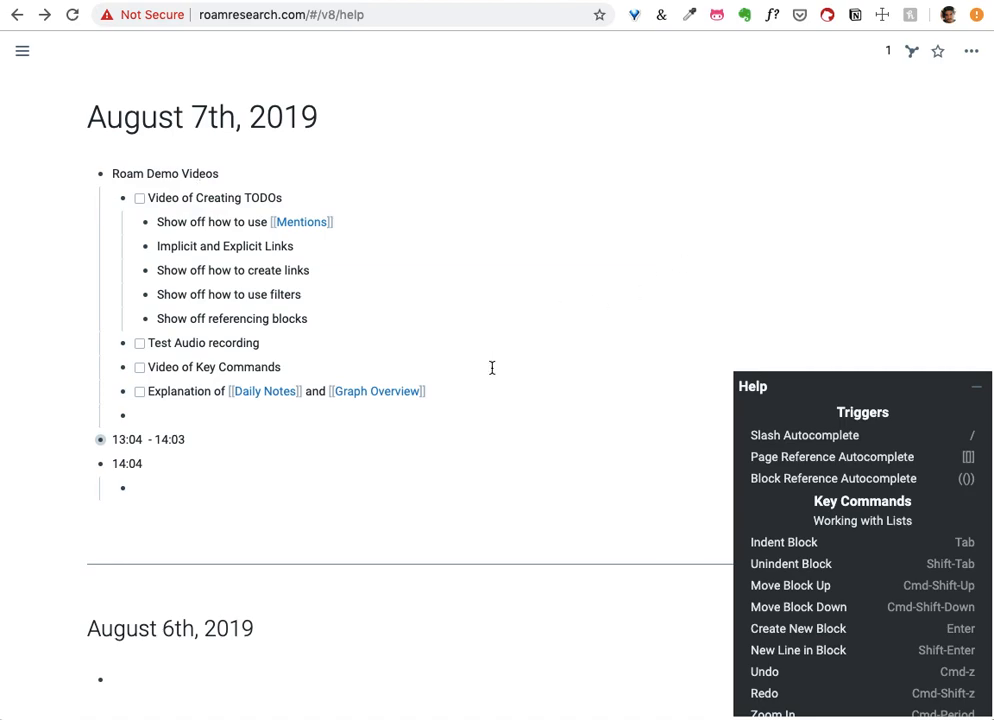
mouse_move(305, 220)
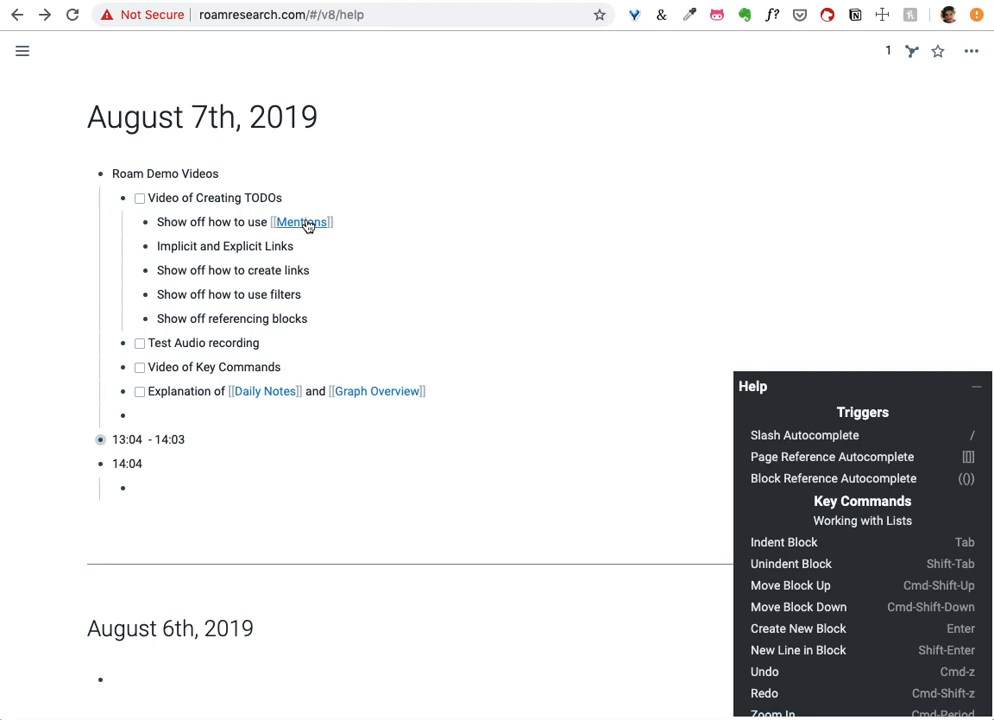
left_click(302, 221)
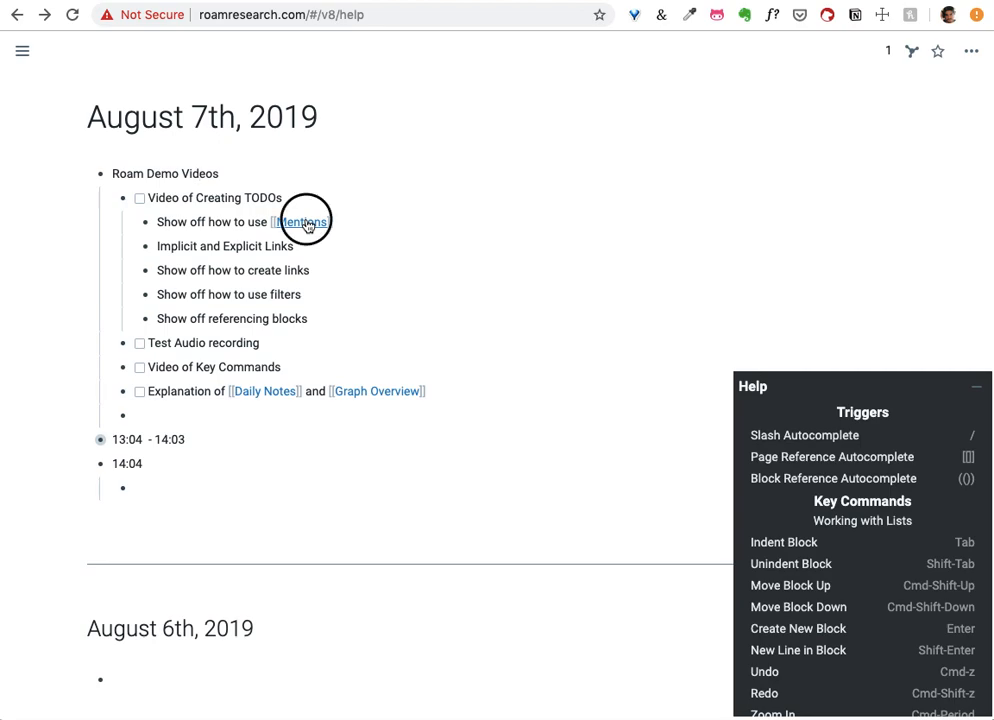
left_click(300, 221)
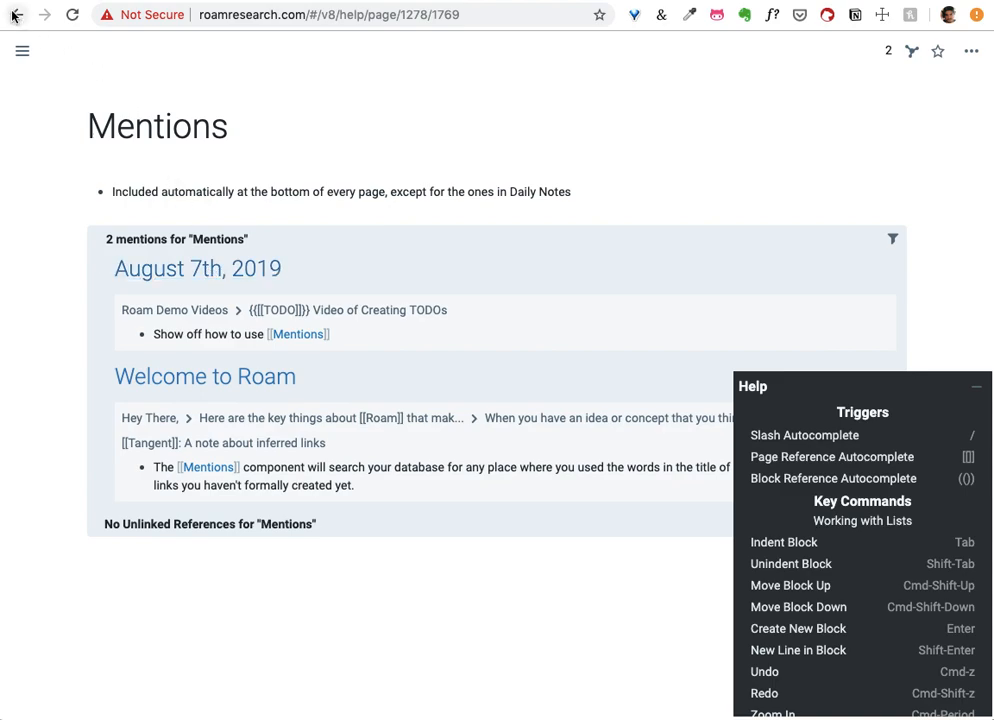
left_click(17, 14)
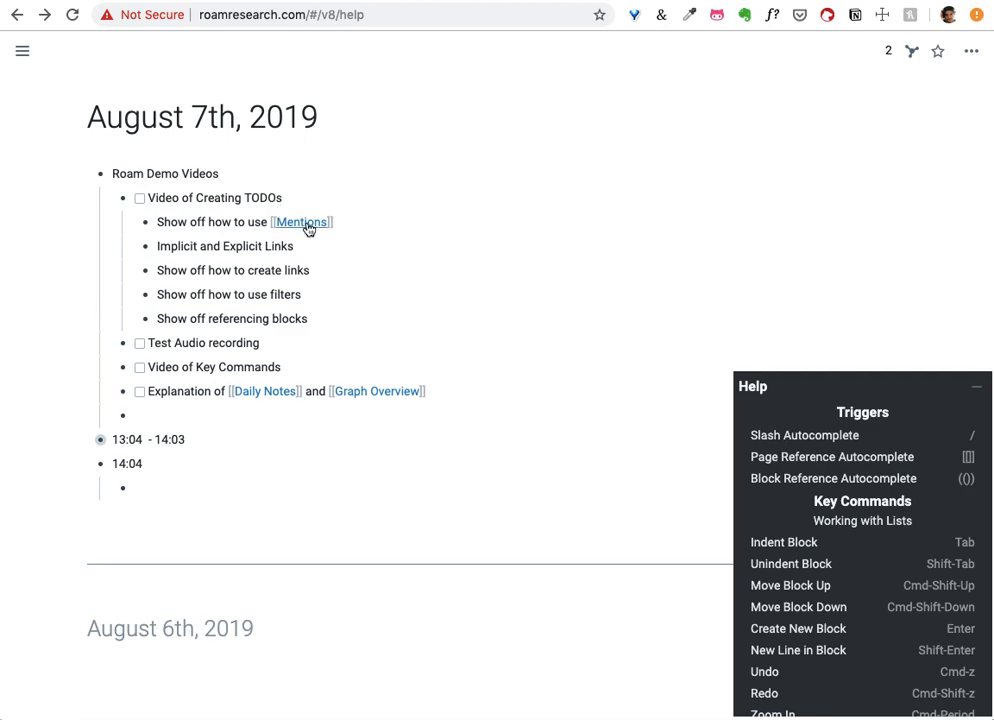
left_click(976, 386)
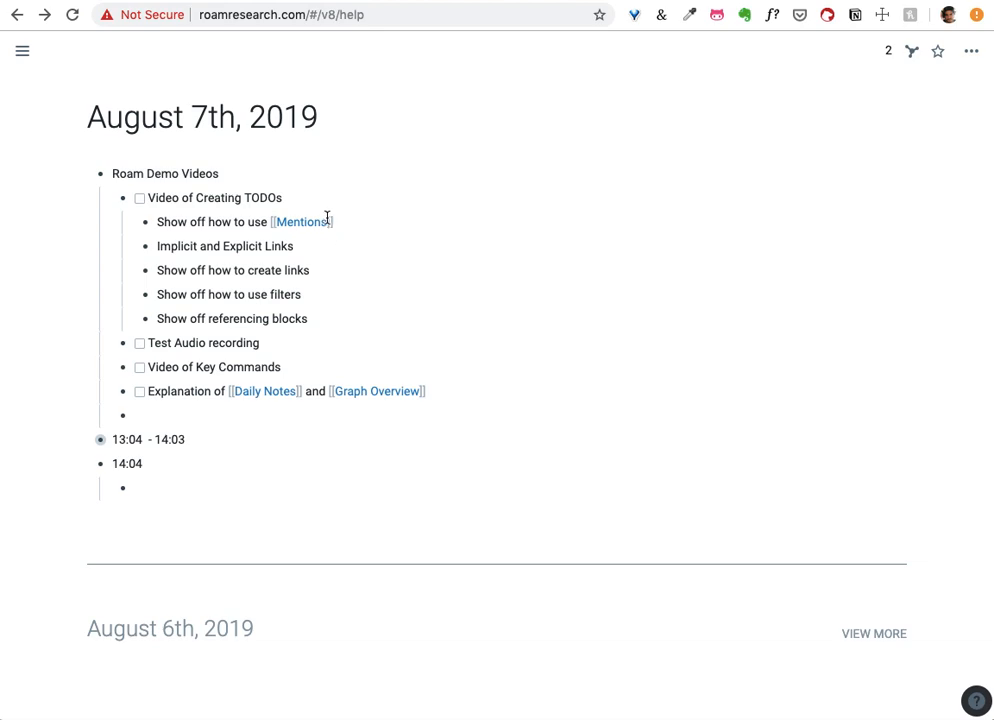
mouse_move(302, 222)
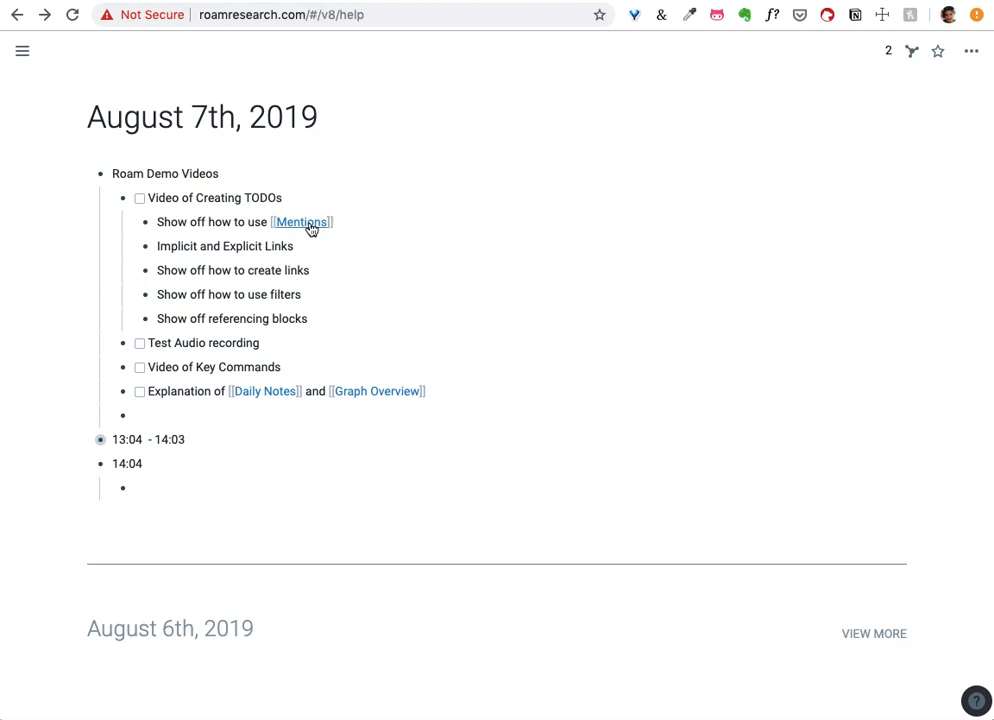
mouse_move(268, 400)
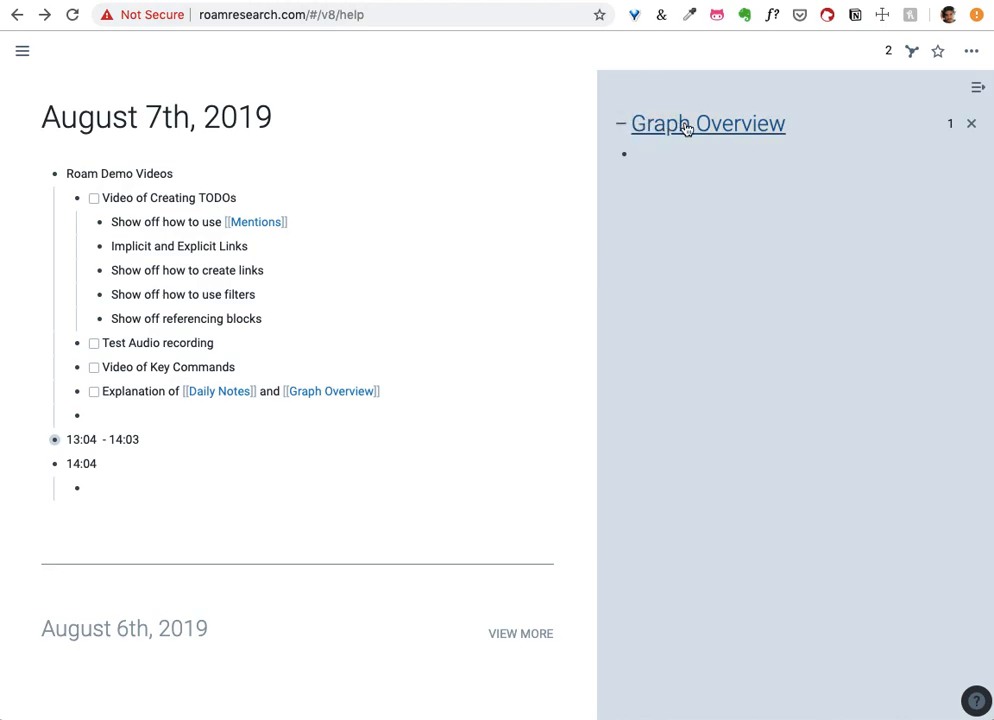
mouse_move(951, 123)
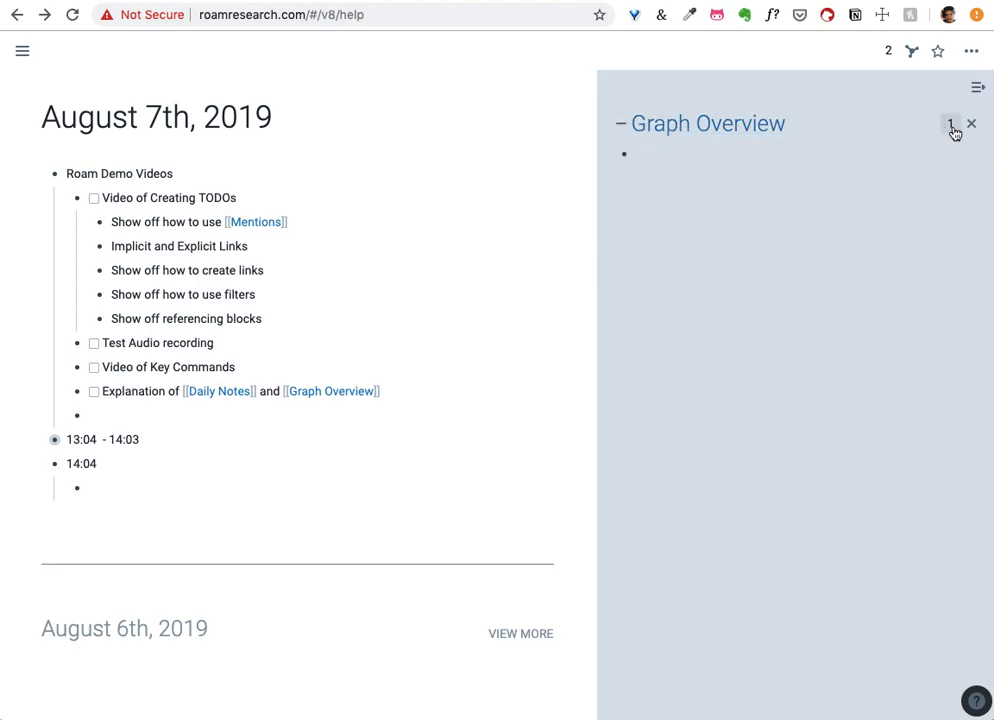
Briefly view Graph Overview's one mention, collapse it, and close the sidebar.
left_click(950, 124)
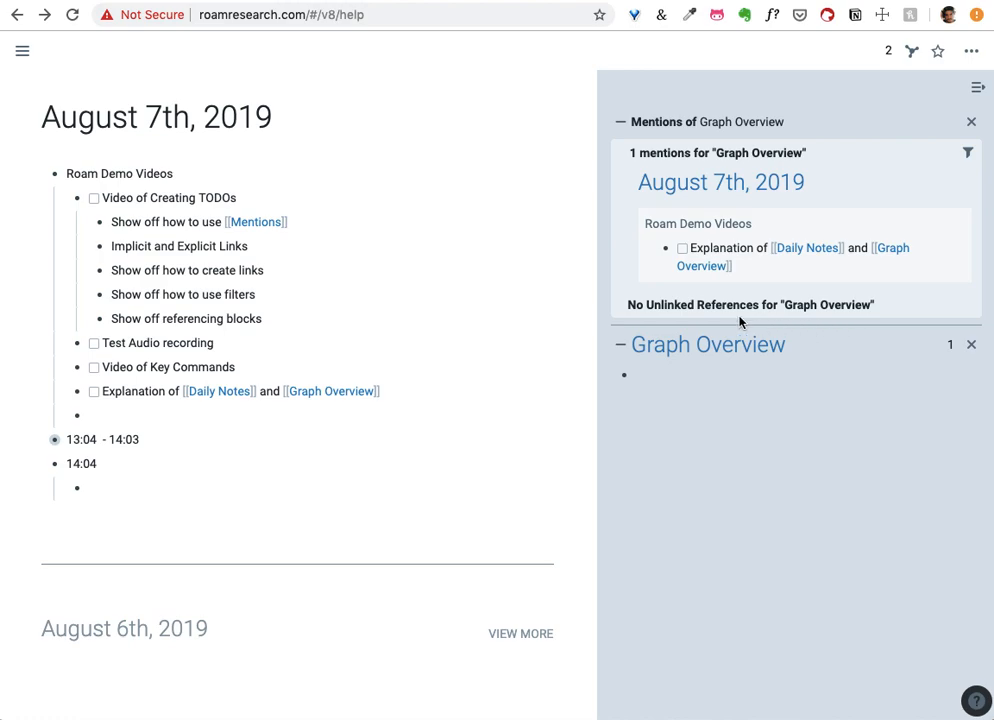
left_click(621, 121)
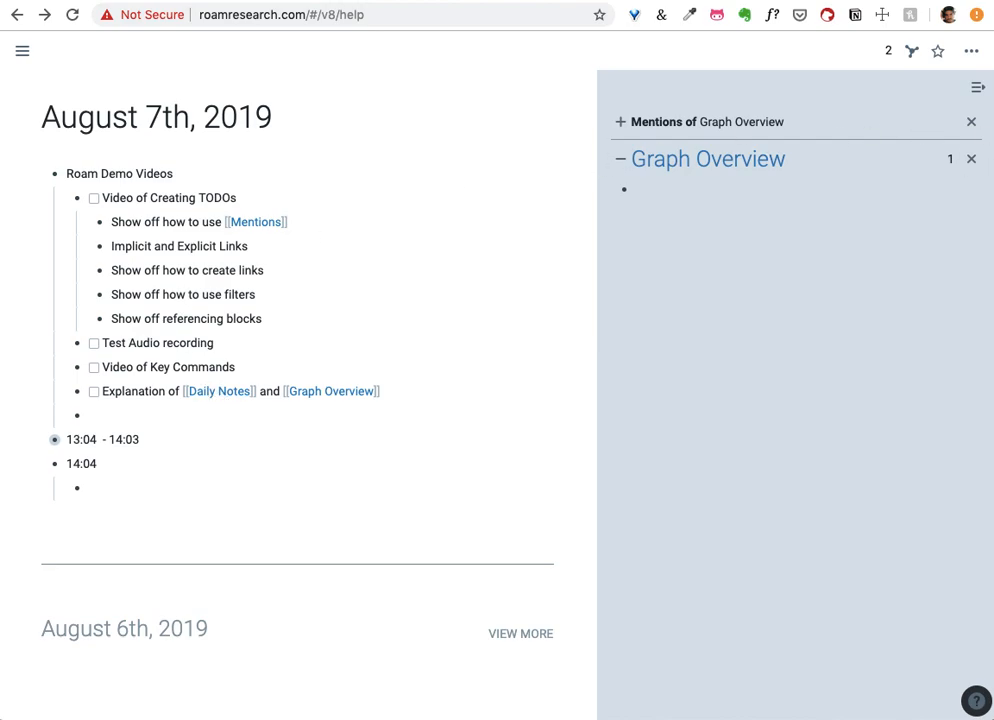
left_click(971, 121)
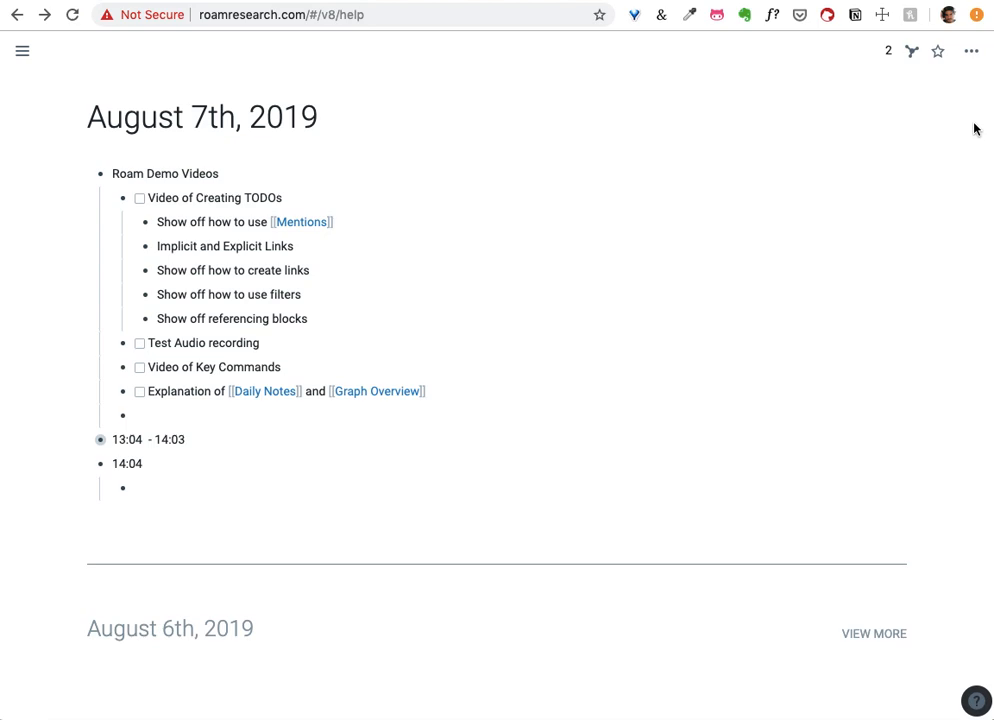